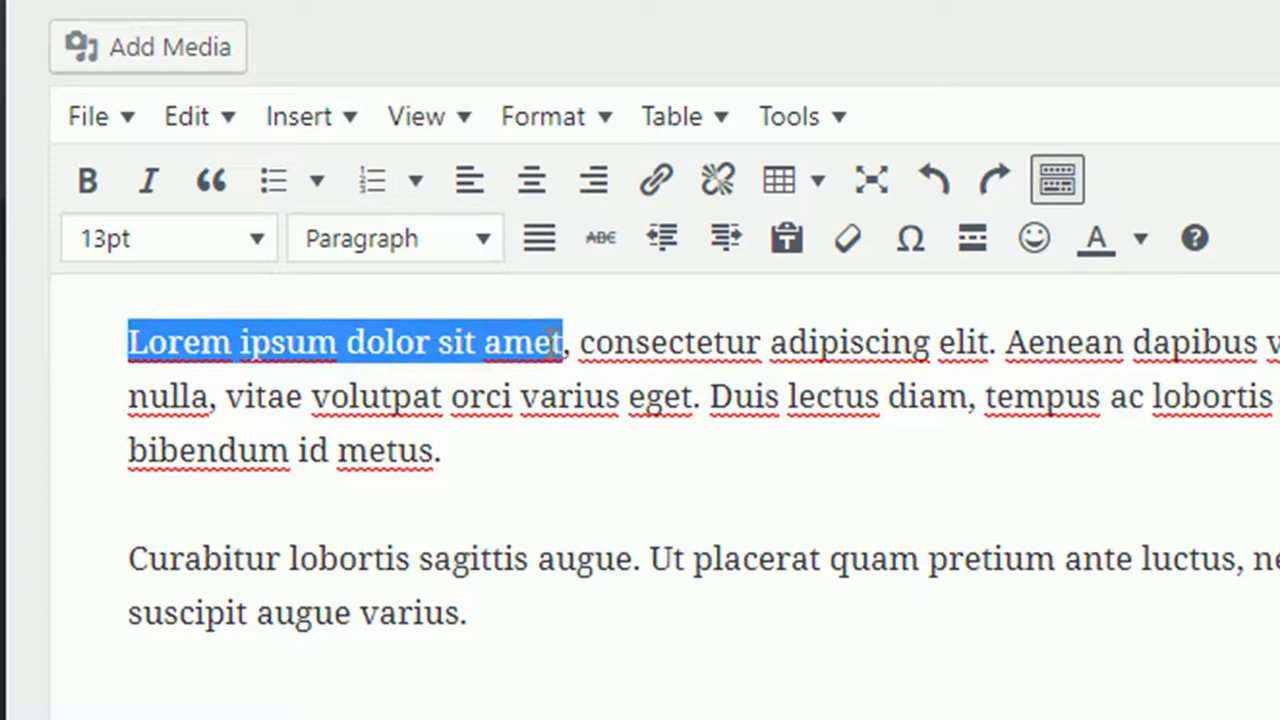
mouse_move(656, 180)
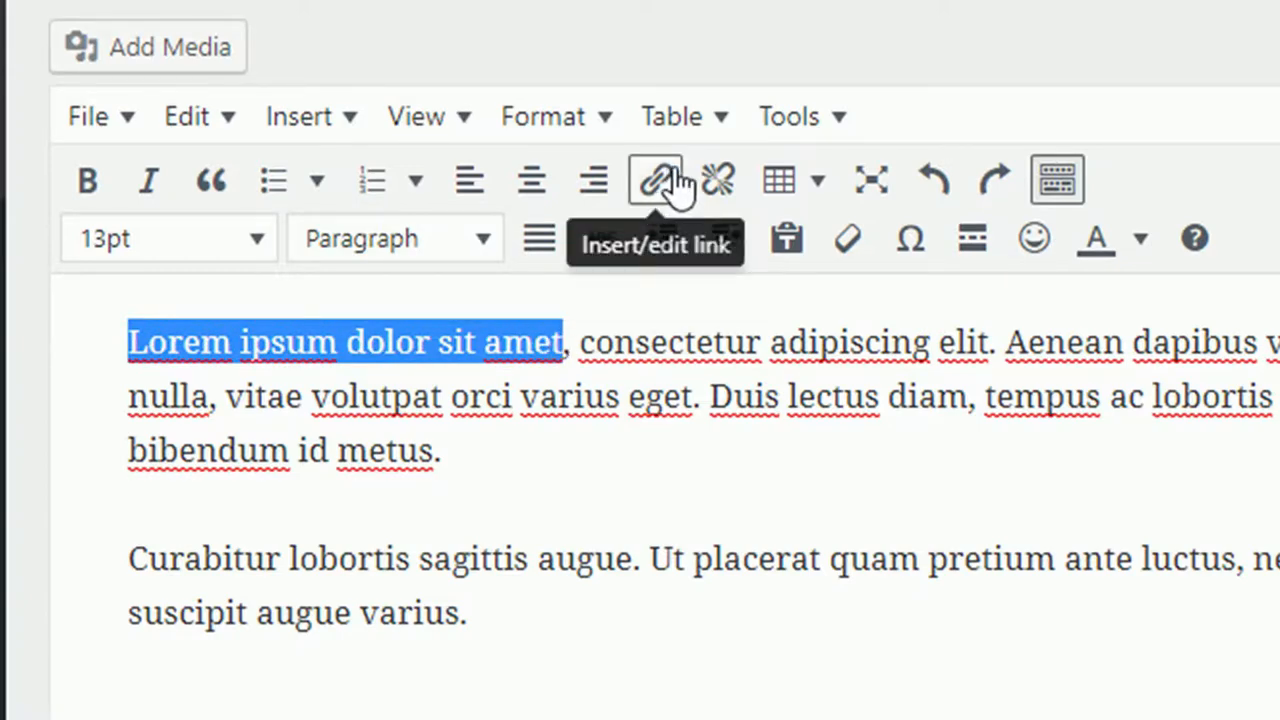
Step: Open the link entry box for the selected phrase 'Lorem ipsum dolor sit amet'
left_click(655, 180)
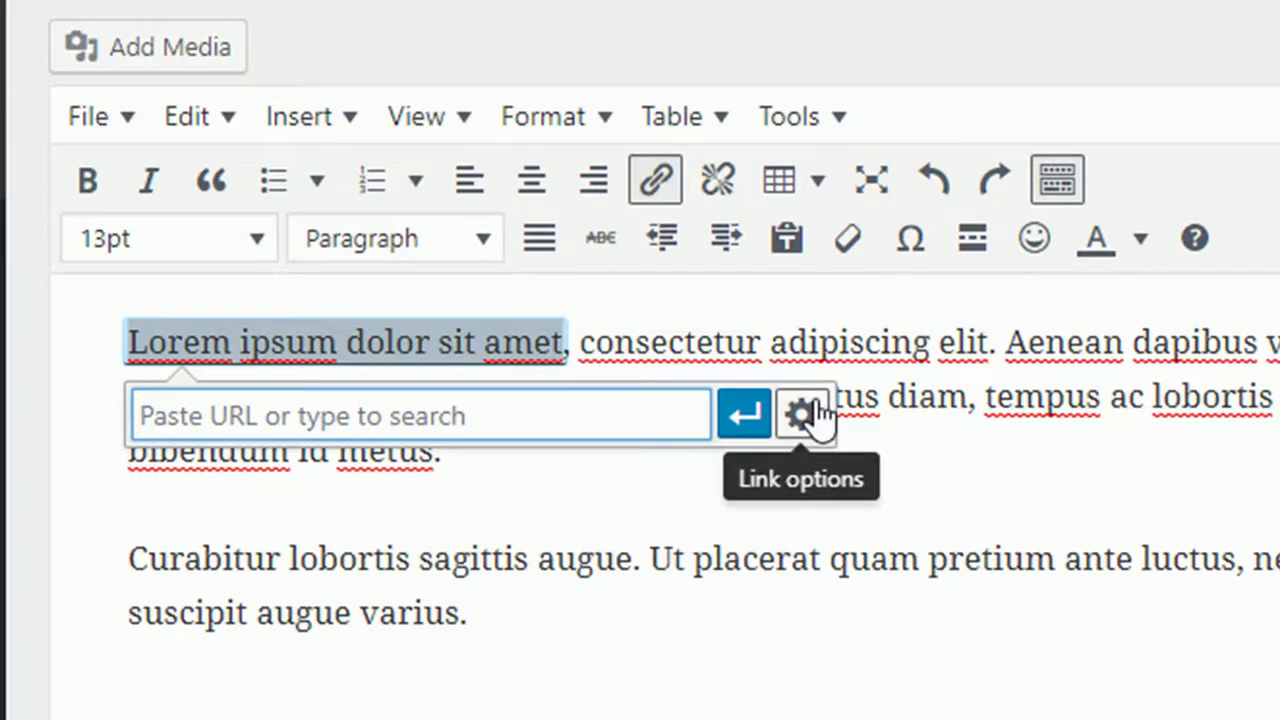
left_click(803, 413)
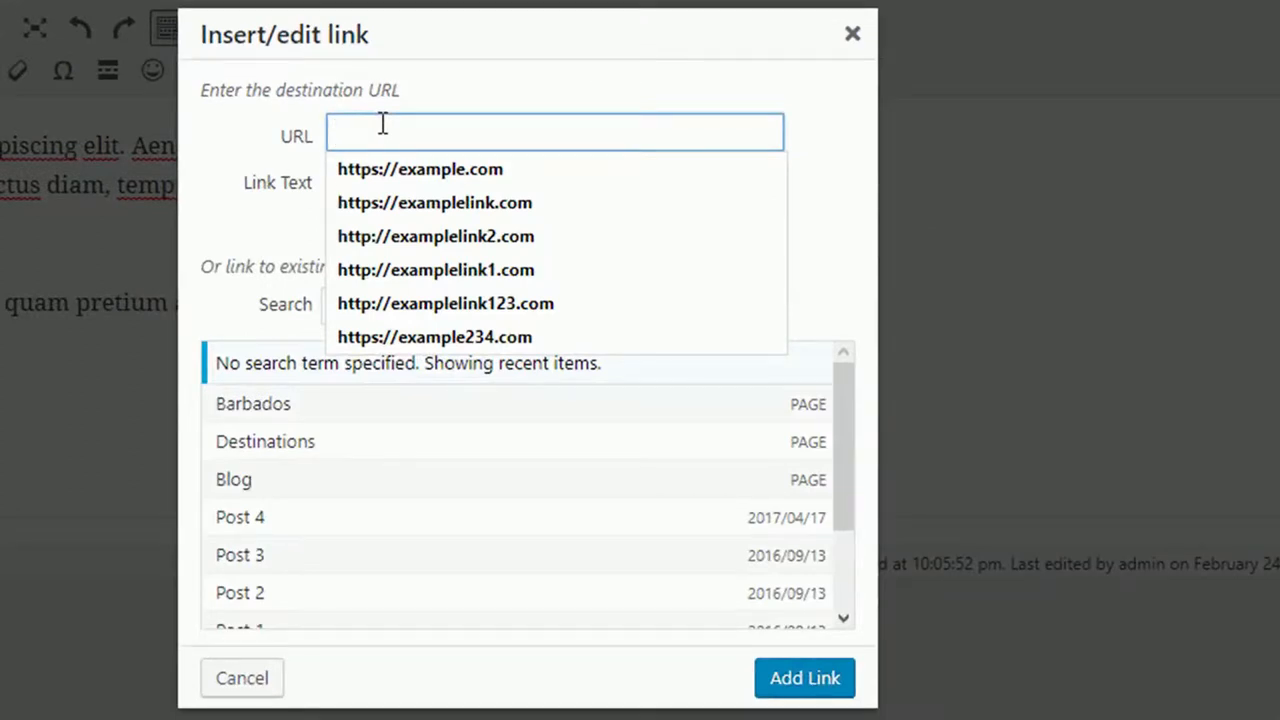
type("https://exampleabc.com")
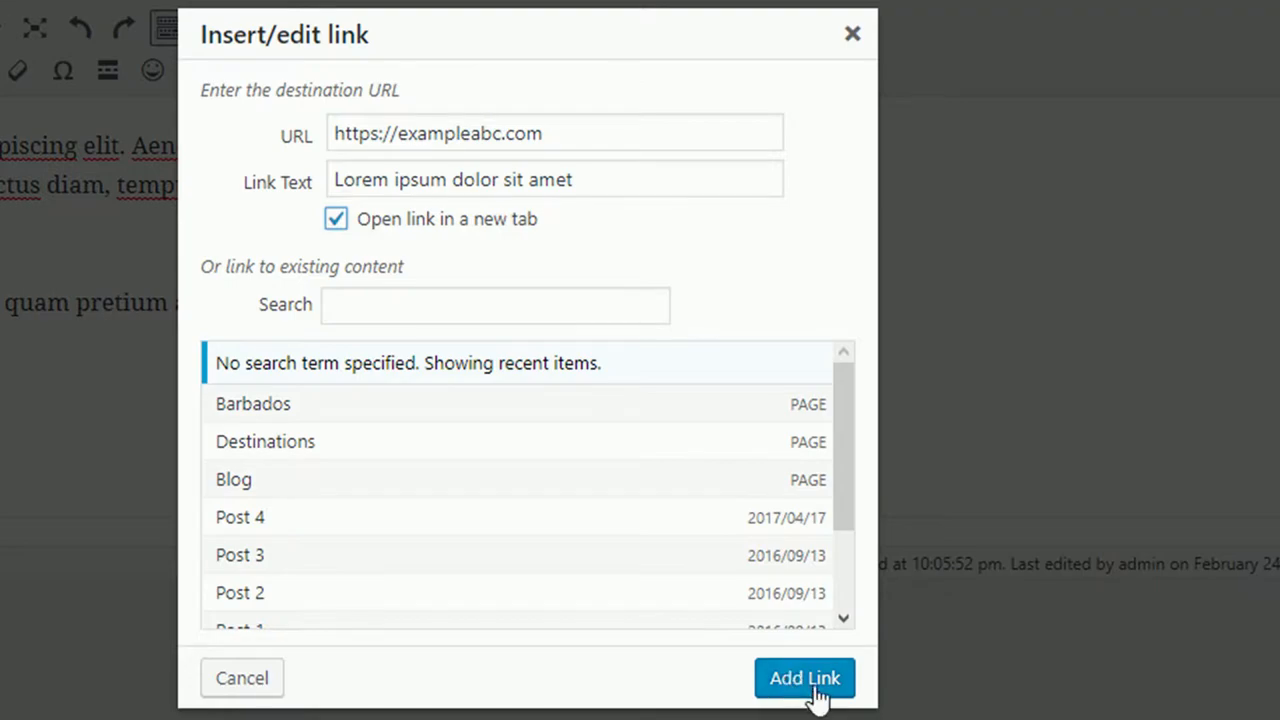
left_click(804, 678)
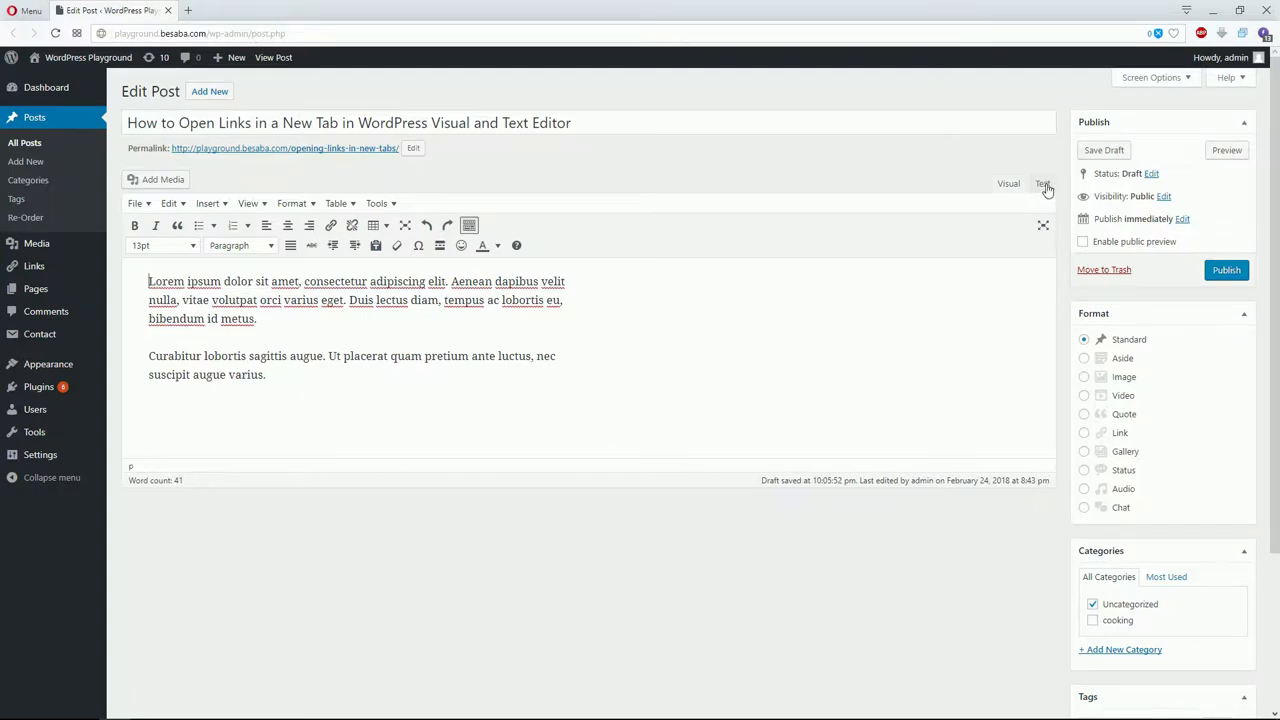
Step: Switch to the Text (HTML) editor and reopen the link dialog for 'Lorem ipsum dolor sit amet'
left_click(1043, 183)
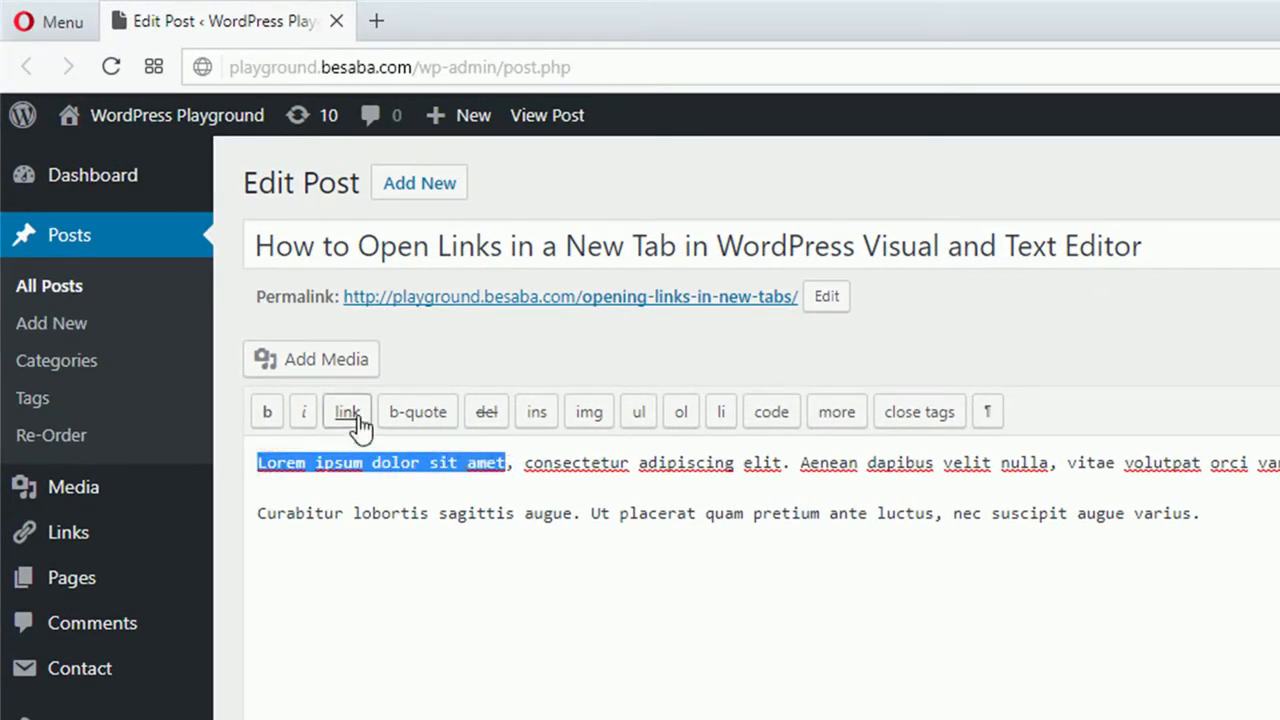
left_click(347, 411)
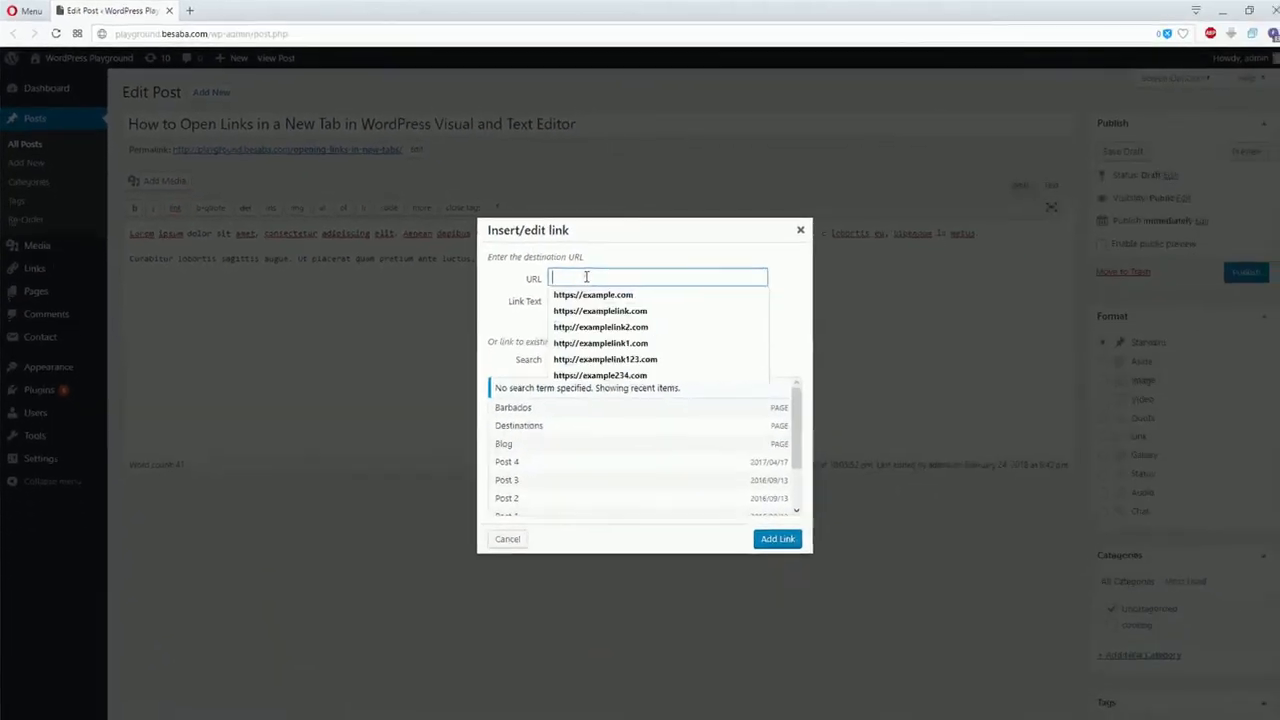
type("https://exampley.com")
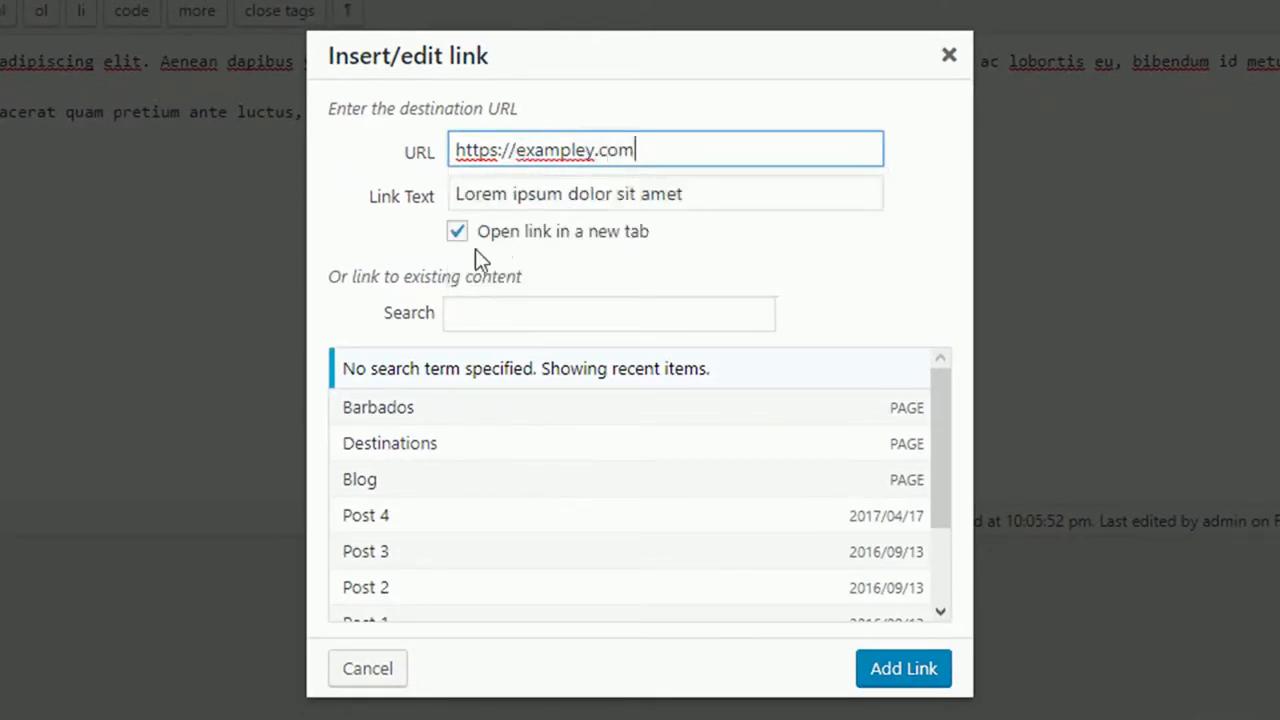
left_click(456, 231)
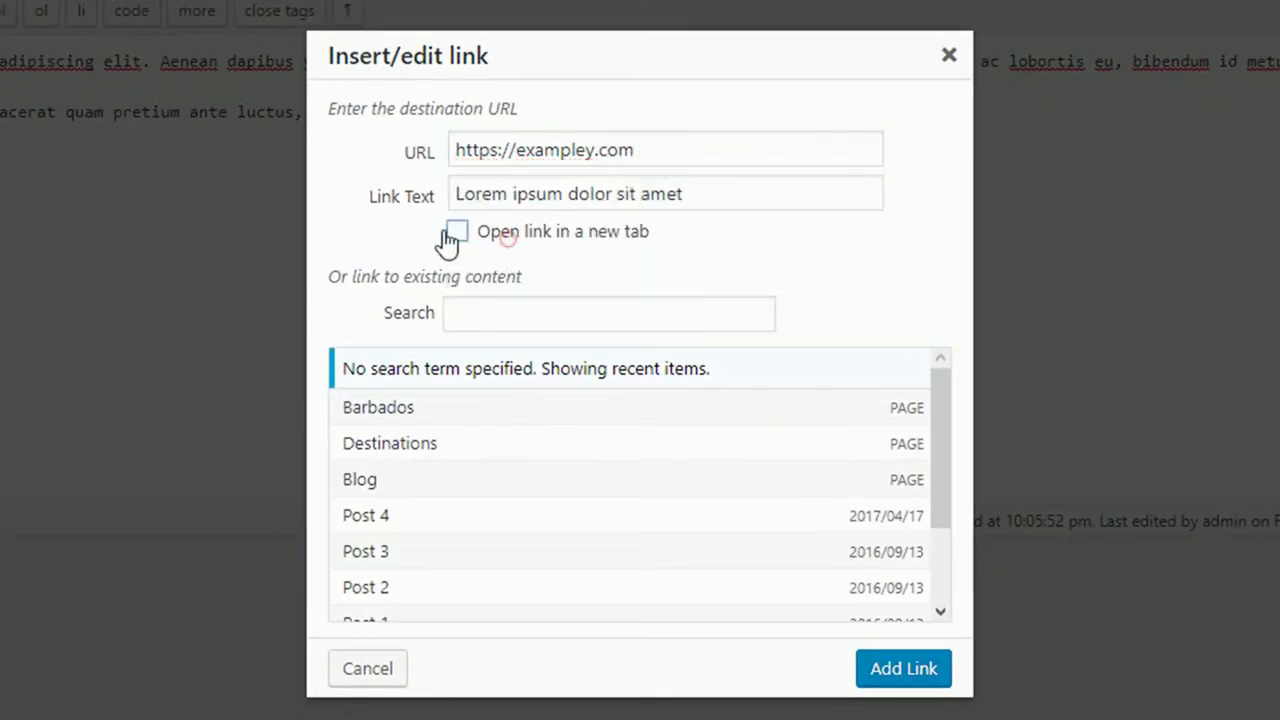
left_click(902, 668)
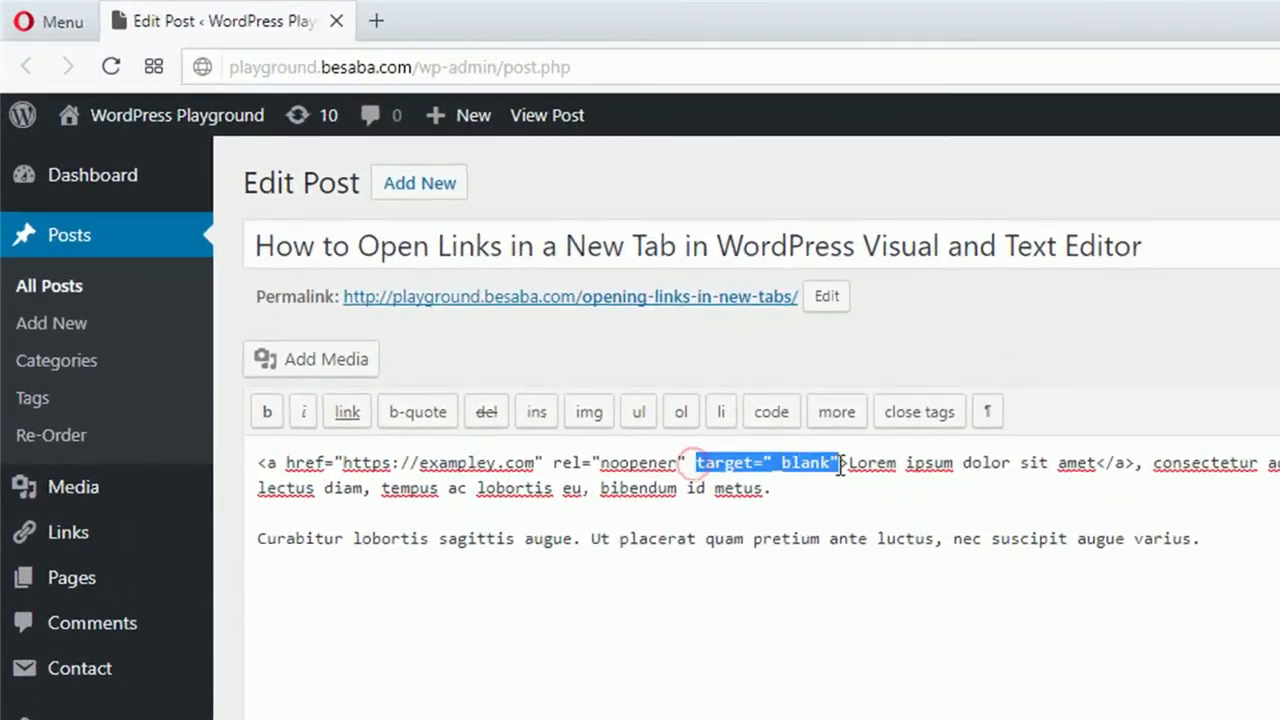
left_click(935, 490)
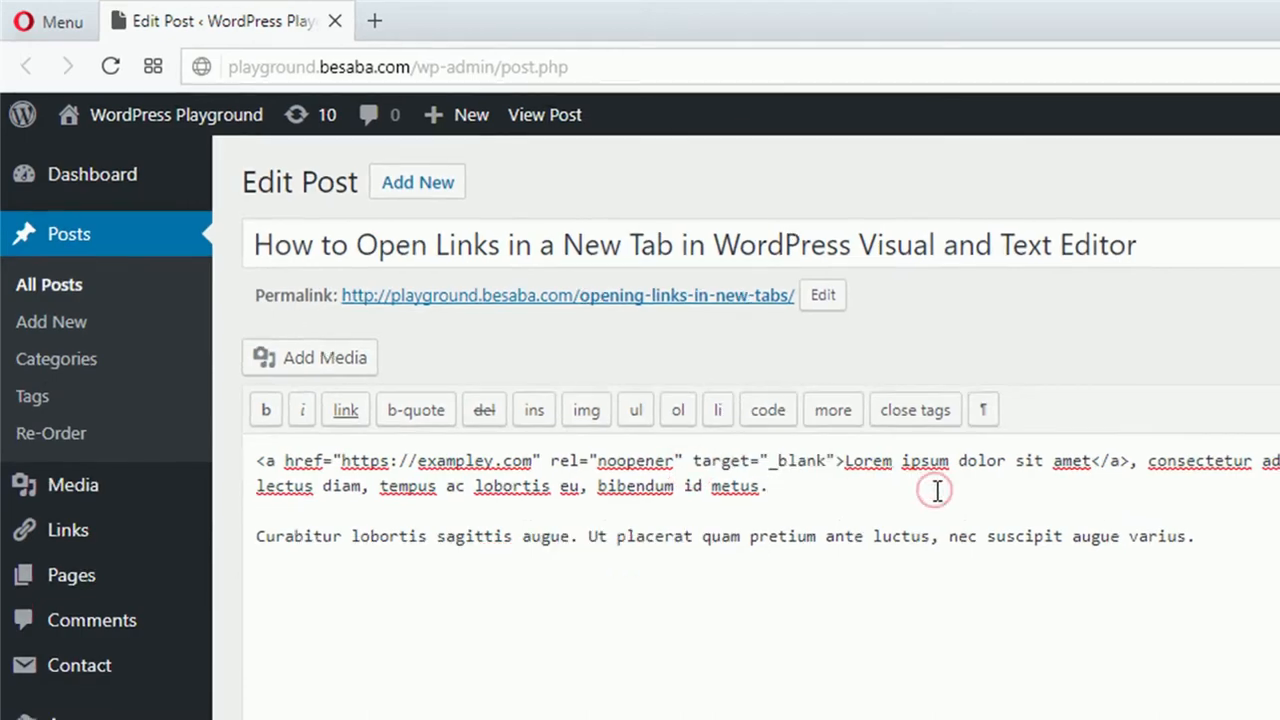